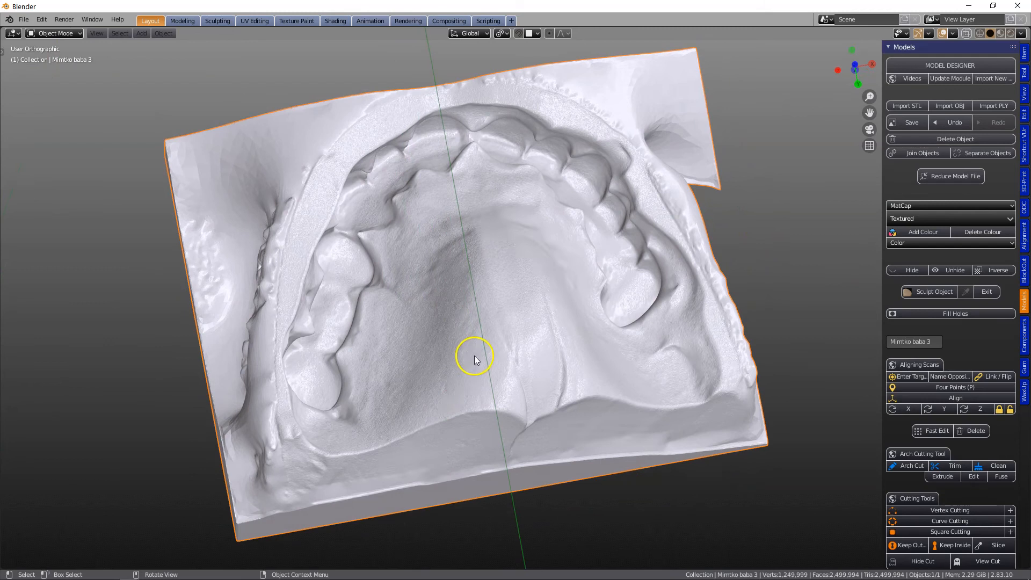
{"action": "mouse_move", "coordinate": [483, 346]}
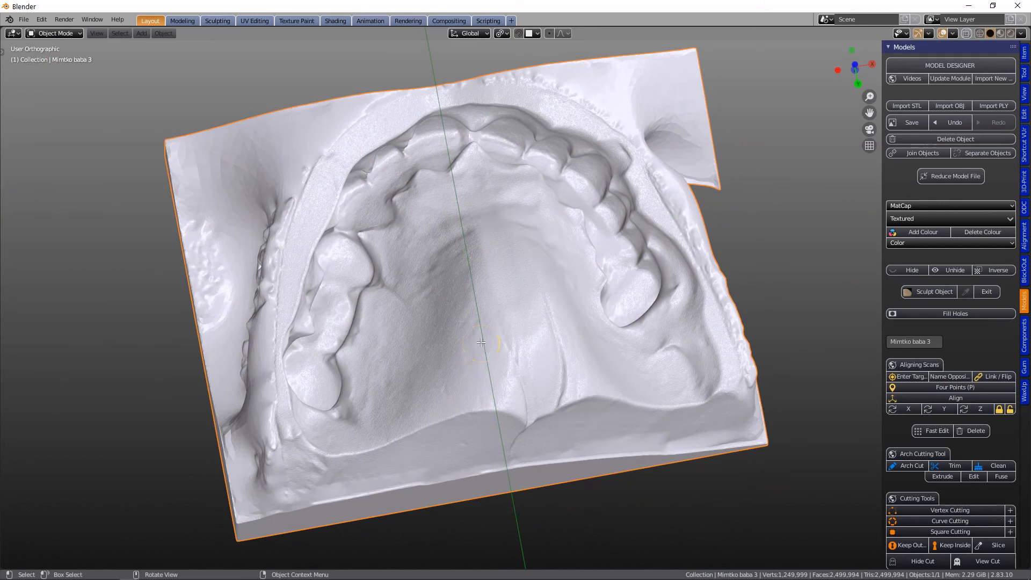
Step: Split a new editor area beside the dental scan viewport
{"action": "key", "text": "Tab"}
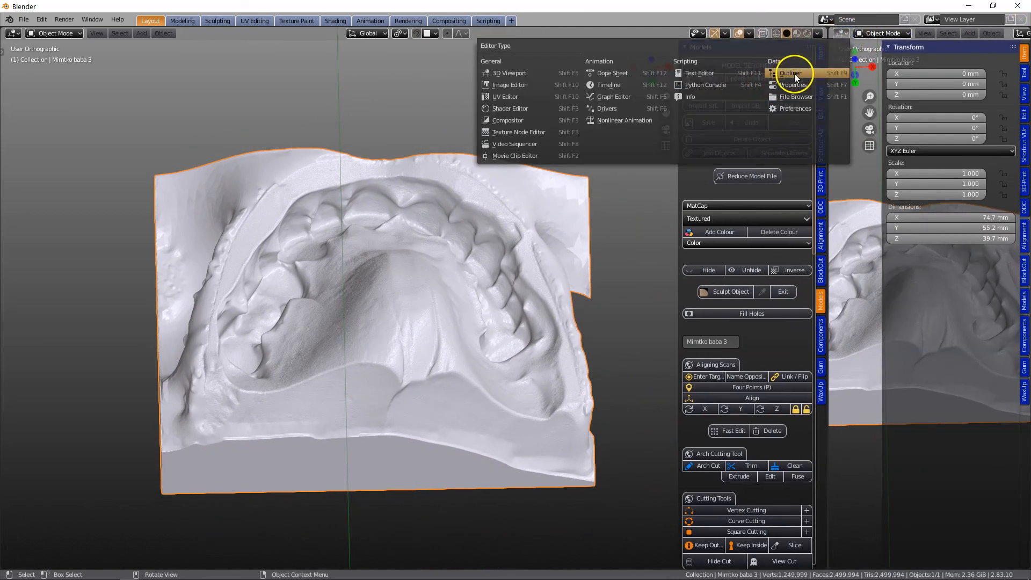
Step: Make the new area an Outliner listing the scene collection and scan object
{"action": "left_click", "coordinate": [791, 73]}
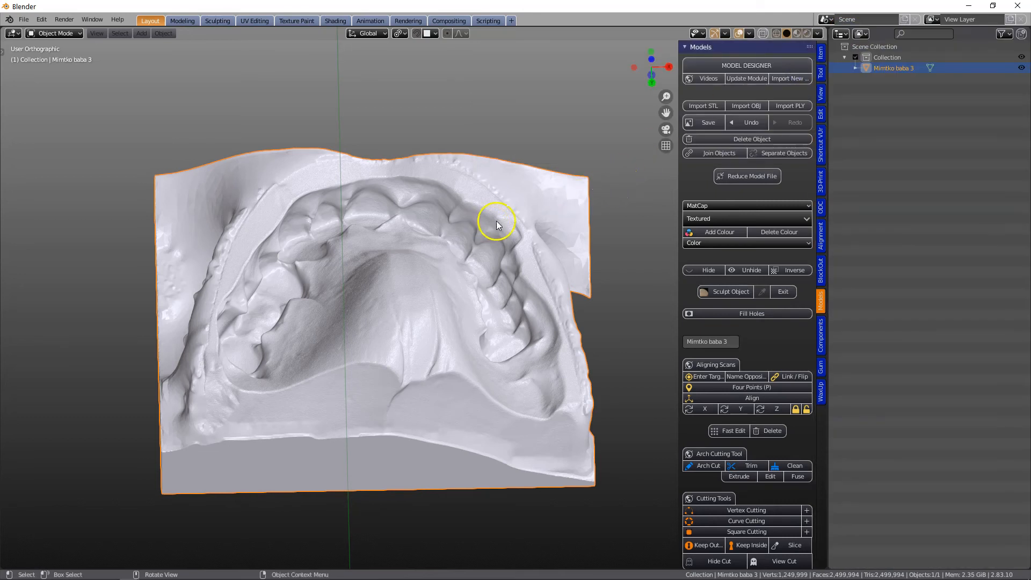
{"action": "mouse_move", "coordinate": [784, 158]}
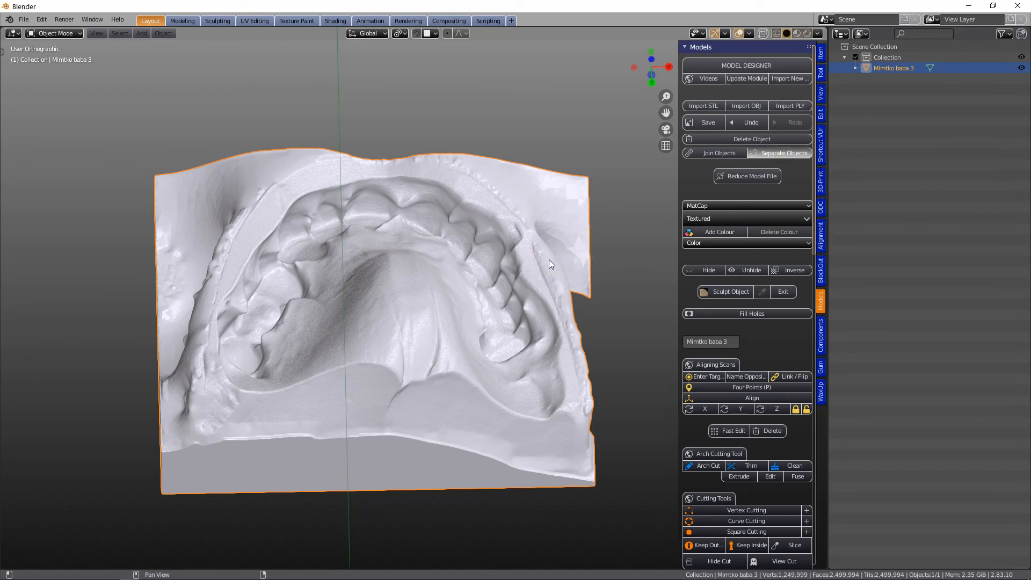
{"action": "left_click", "coordinate": [782, 152]}
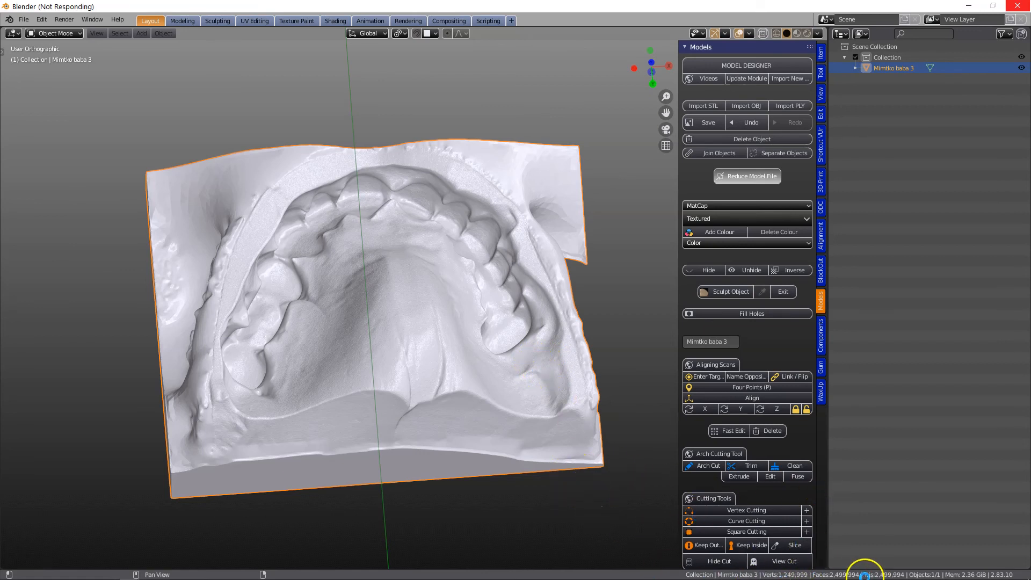
{"action": "mouse_move", "coordinate": [557, 494]}
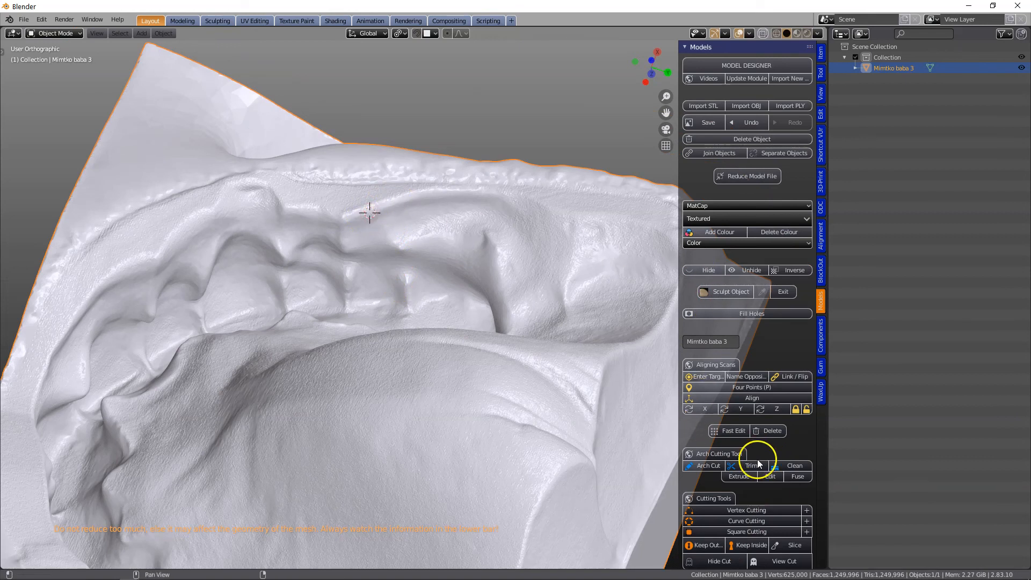
{"action": "mouse_move", "coordinate": [467, 289]}
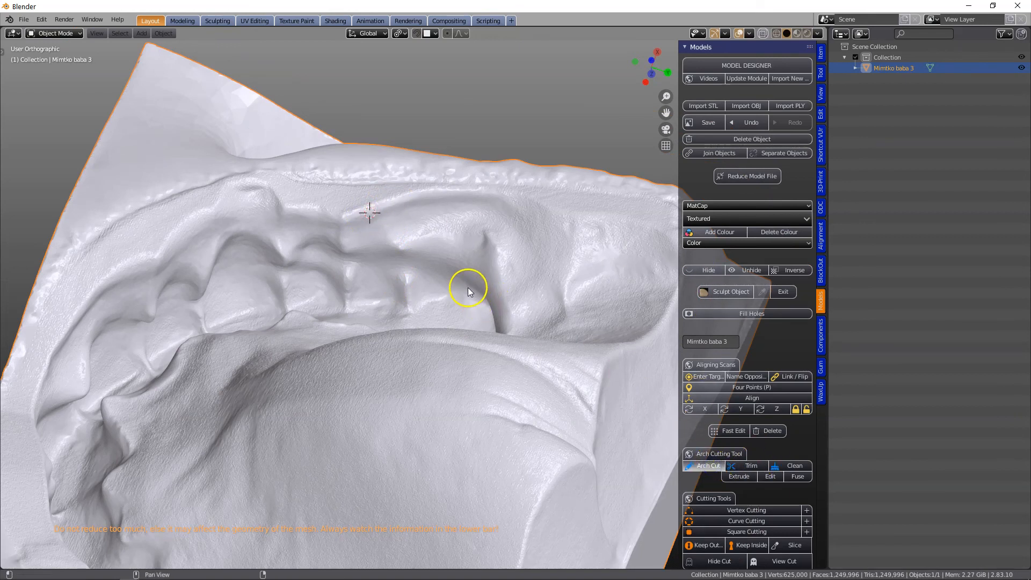
{"action": "mouse_move", "coordinate": [471, 293]}
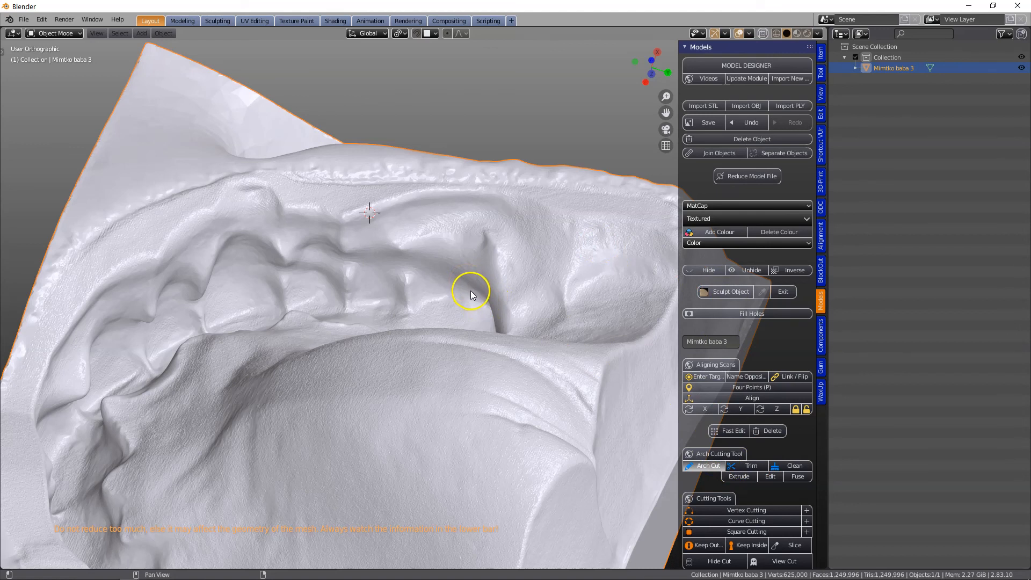
Step: Draw an Arch Cut loop around the arch and Trim the scan to it
{"action": "left_click", "coordinate": [739, 476]}
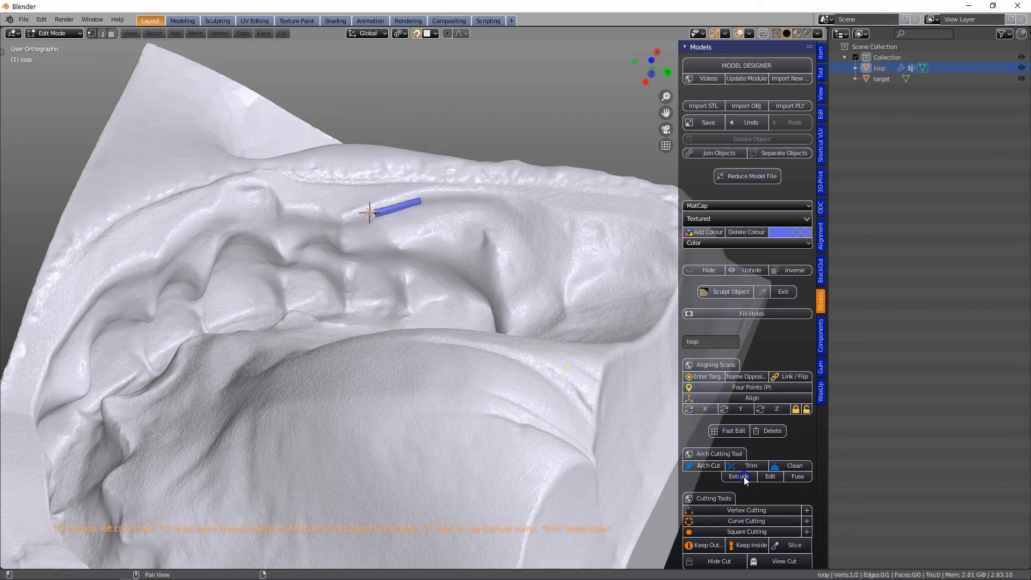
{"action": "left_click", "coordinate": [738, 476]}
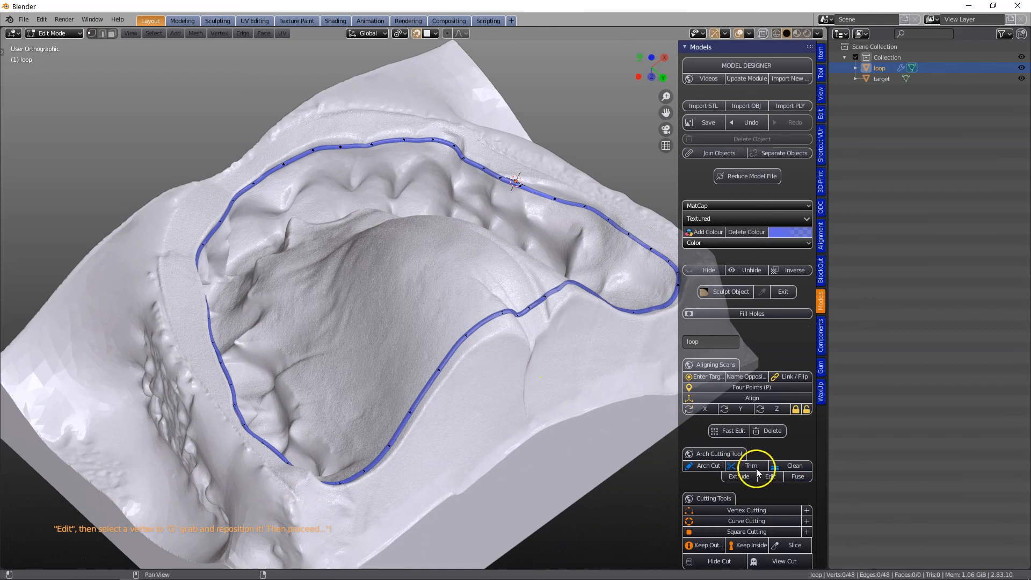
{"action": "left_click", "coordinate": [750, 466]}
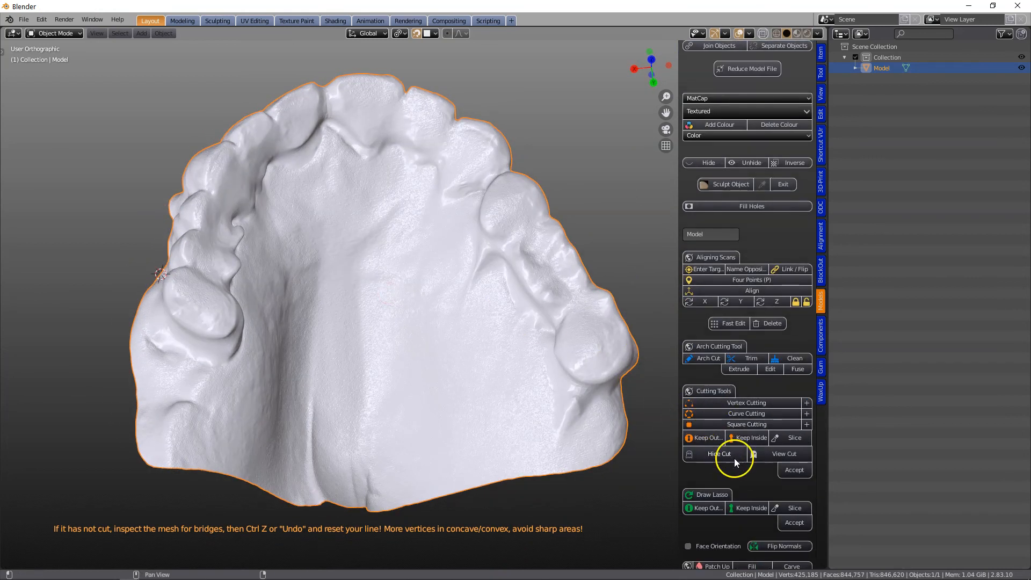
Step: Turn on Face Orientation and flip the arch's normals outward
{"action": "scroll", "scroll_direction": "down", "scroll_amount": 3}
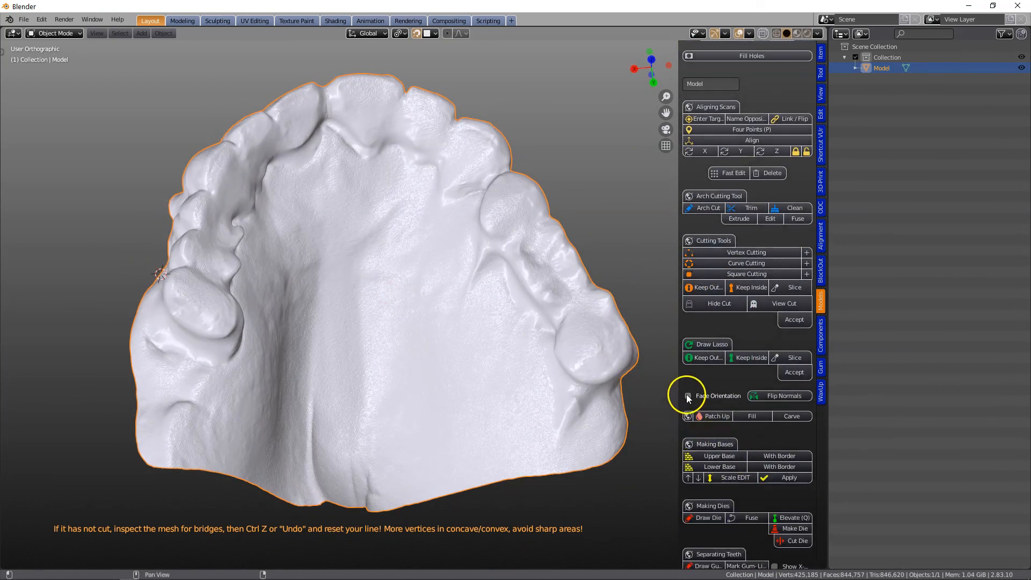
{"action": "left_click", "coordinate": [688, 395]}
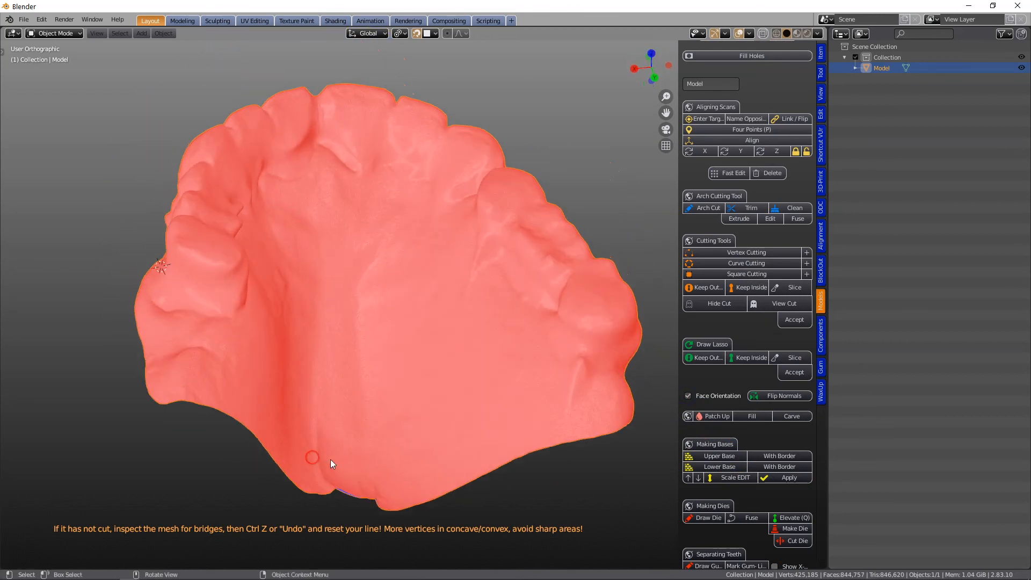
{"action": "mouse_move", "coordinate": [779, 395]}
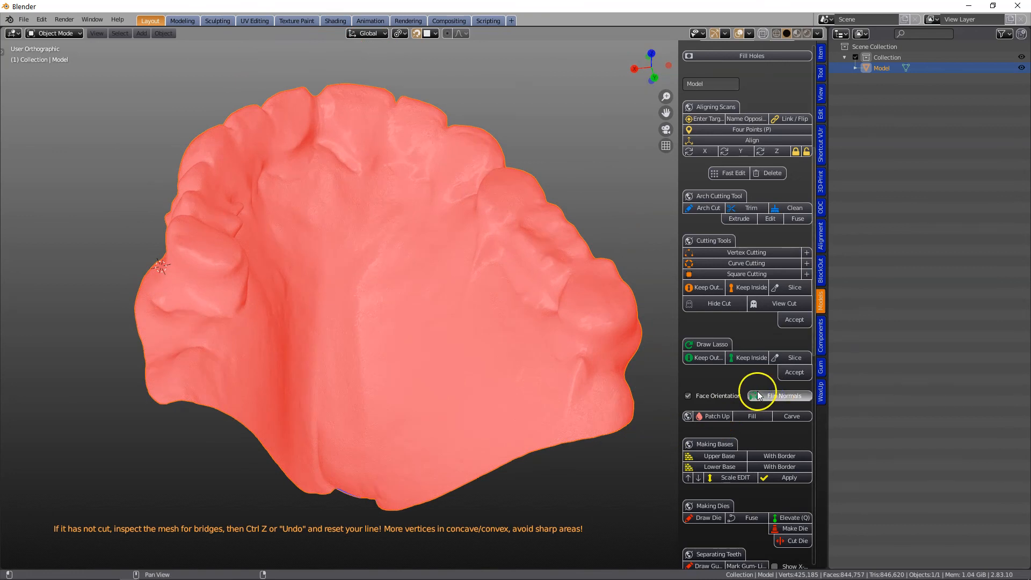
{"action": "left_click", "coordinate": [788, 395]}
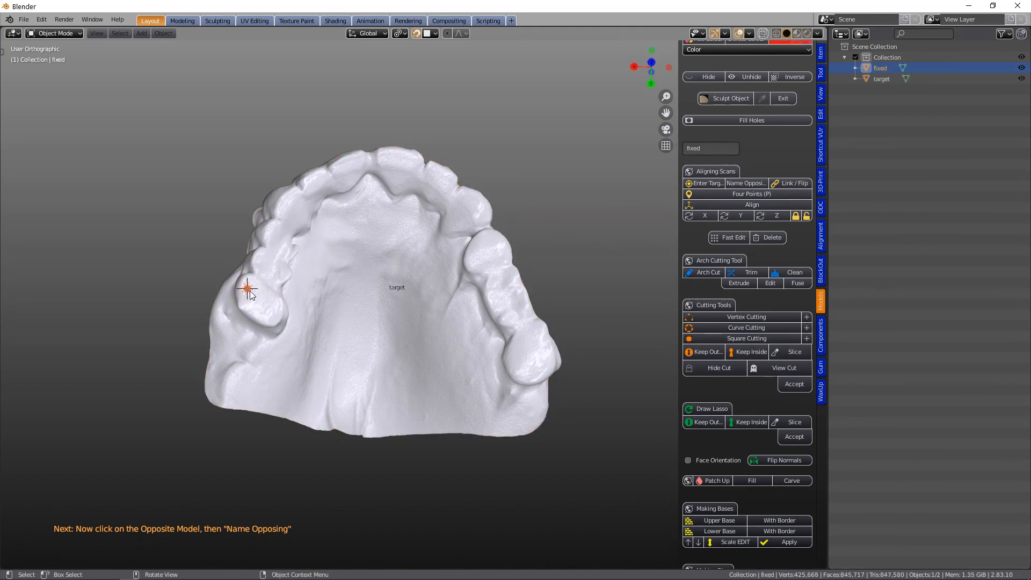
Step: Show the arch in front view and zoom in on the model
{"action": "key", "text": "shift+d"}
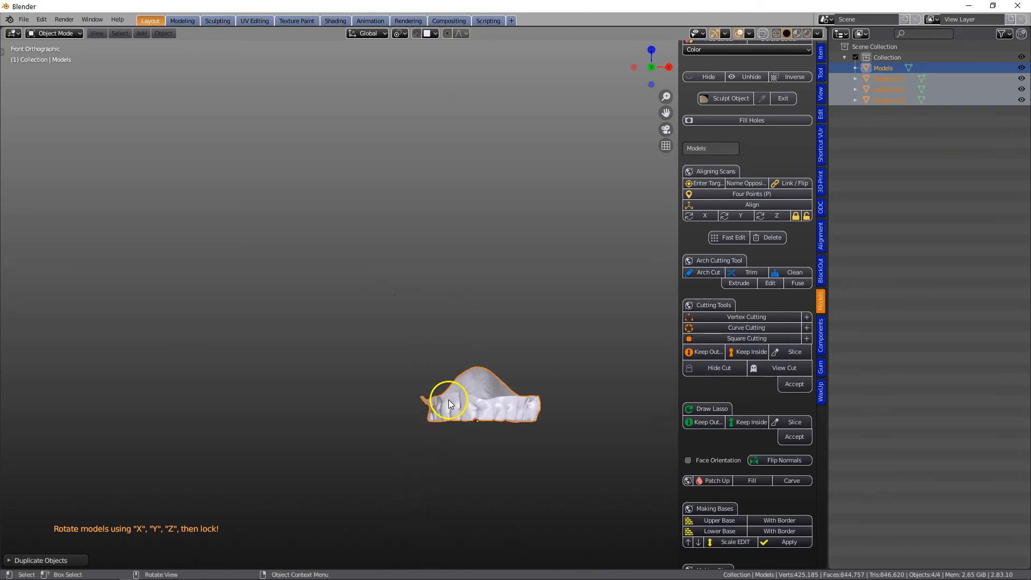
{"action": "scroll", "scroll_direction": "up", "scroll_amount": 3}
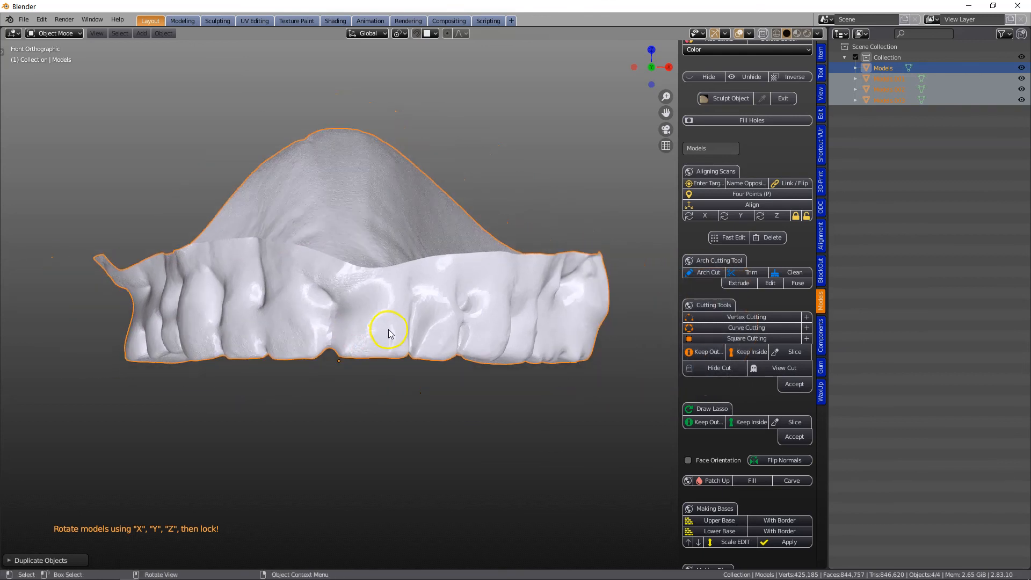
{"action": "scroll", "scroll_direction": "down", "scroll_amount": 3}
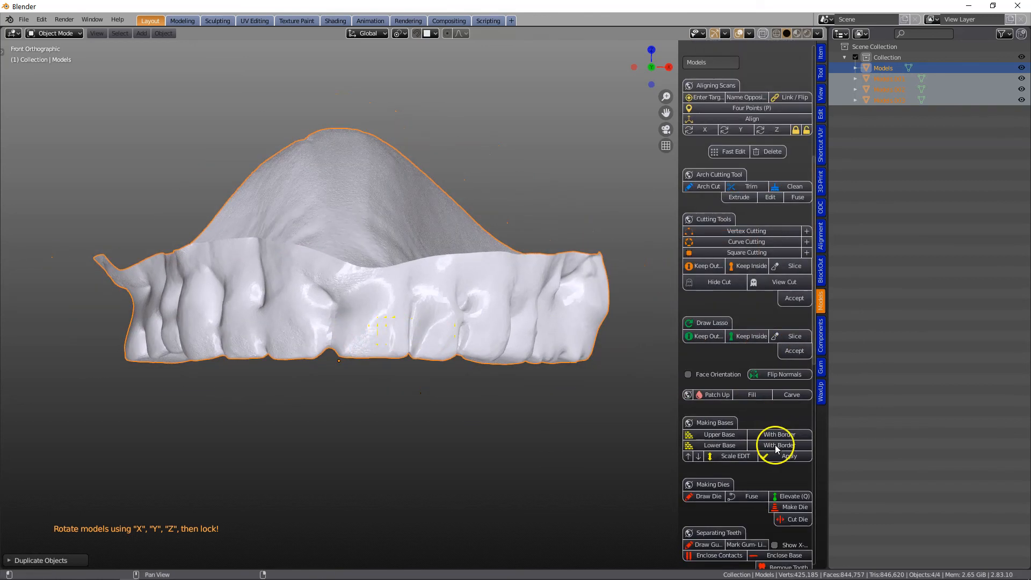
{"action": "mouse_move", "coordinate": [718, 433]}
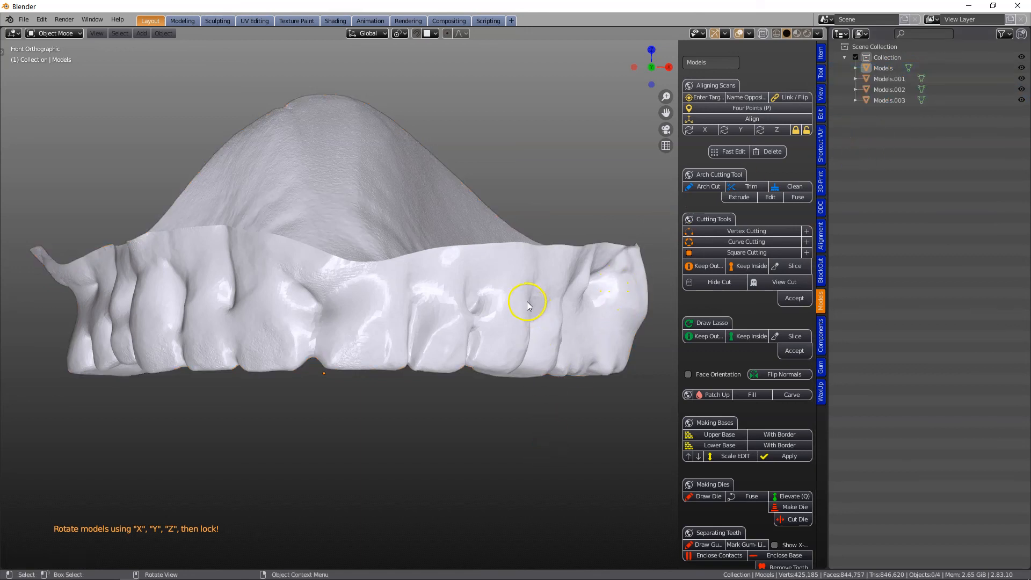
Step: Hide the Models arch and inspect stray objects Models.001 and Models.002
{"action": "left_click", "coordinate": [513, 224]}
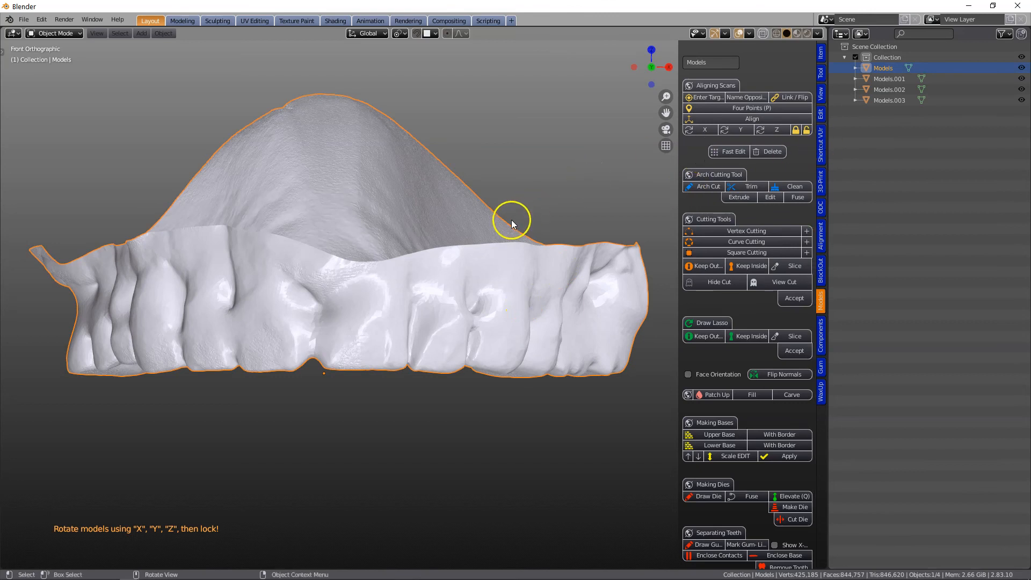
{"action": "mouse_move", "coordinate": [452, 191]}
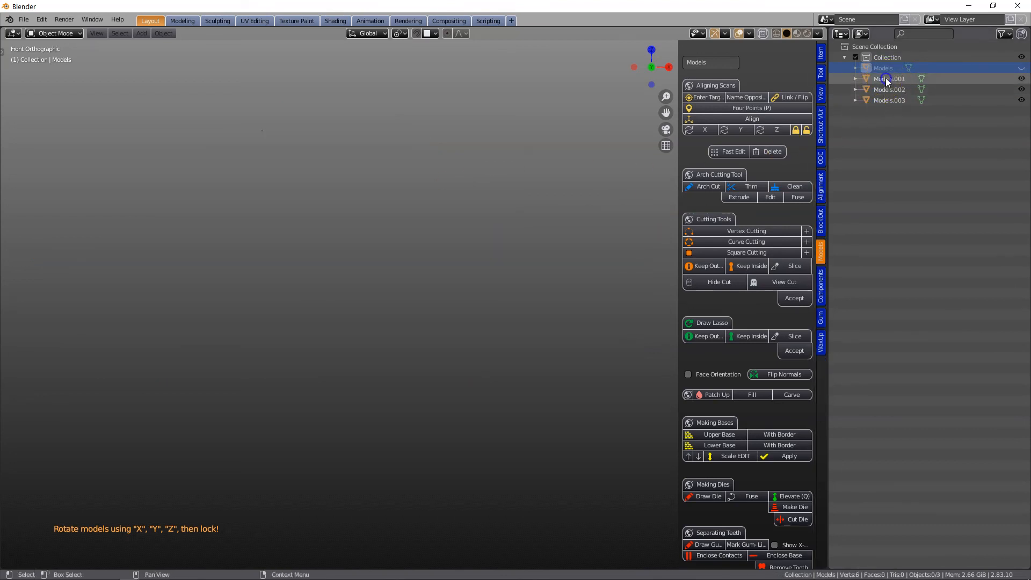
{"action": "left_click", "coordinate": [890, 78]}
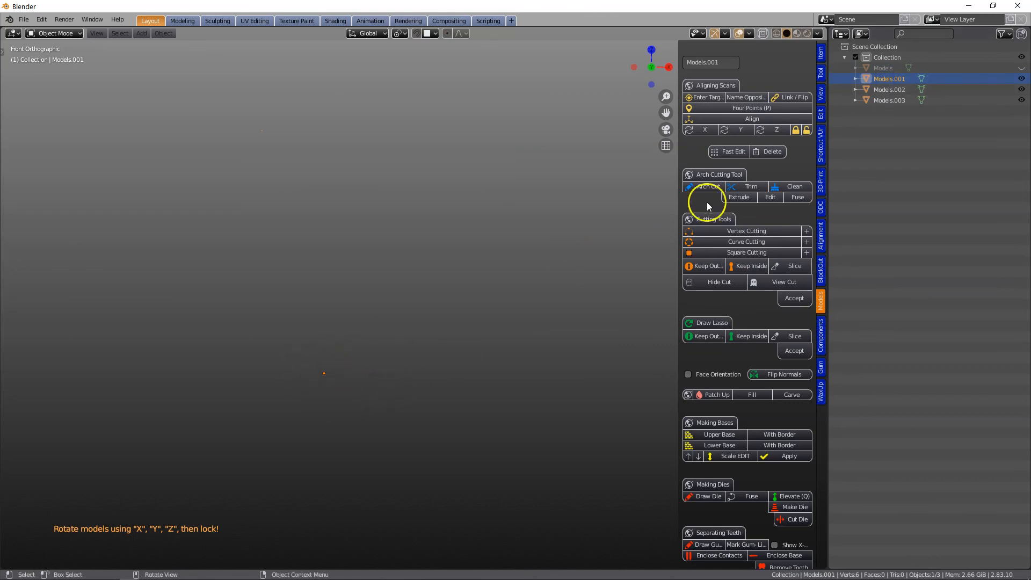
{"action": "left_click", "coordinate": [889, 89]}
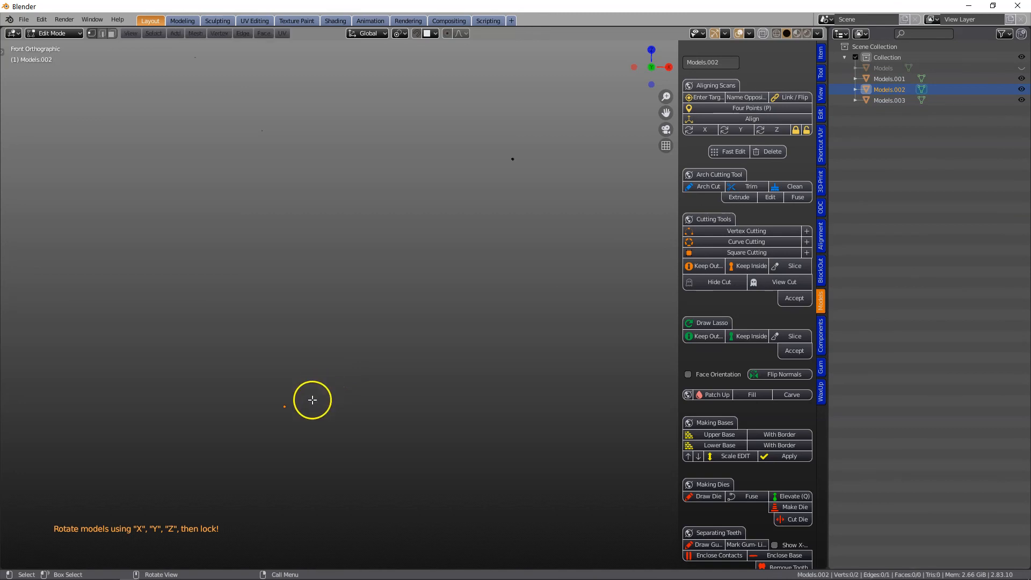
{"action": "mouse_move", "coordinate": [450, 367]}
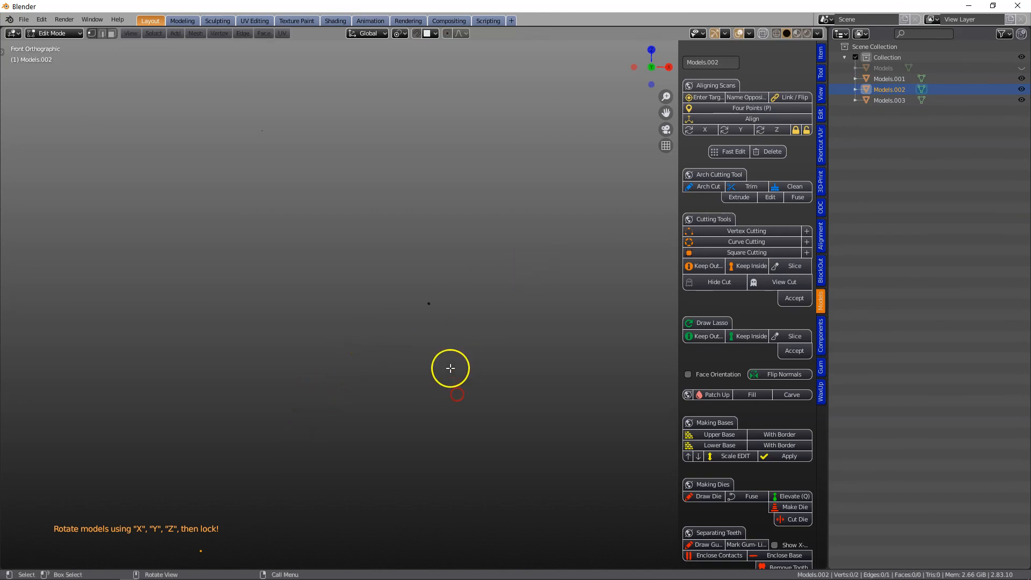
{"action": "mouse_move", "coordinate": [625, 383]}
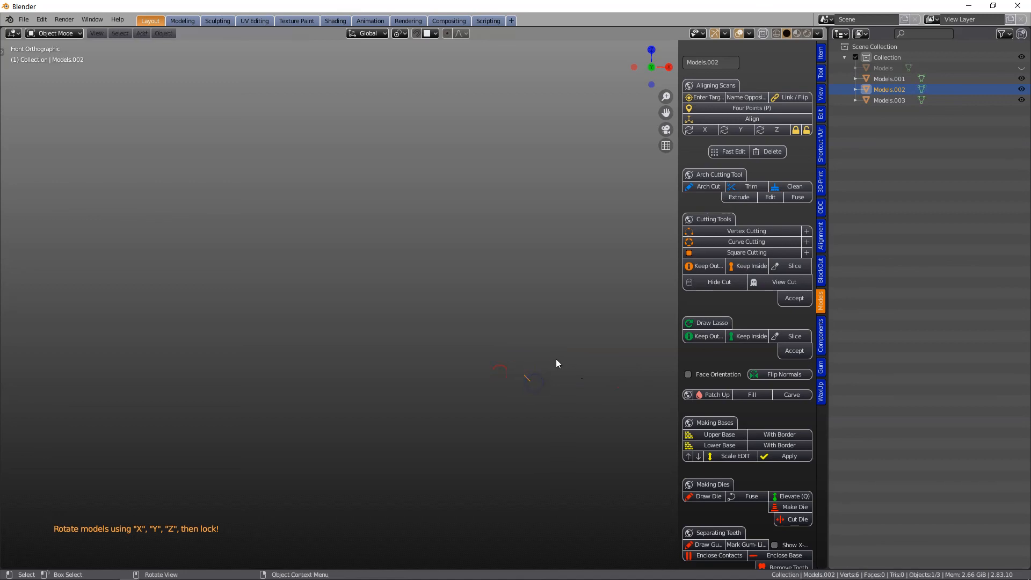
Step: Inspect Models.003, then select all three stray fragments together
{"action": "left_click", "coordinate": [889, 100]}
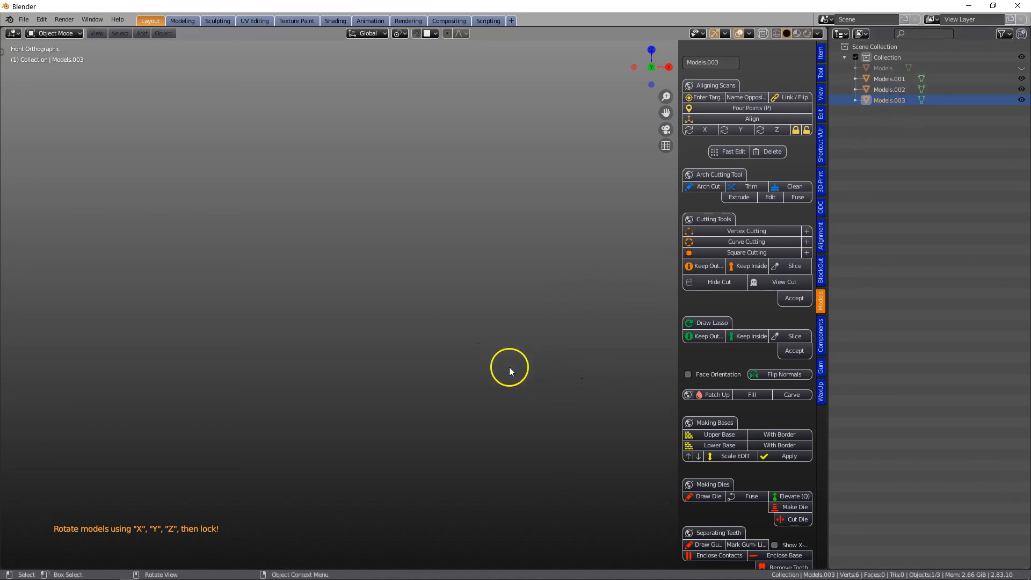
{"action": "key", "text": "Tab"}
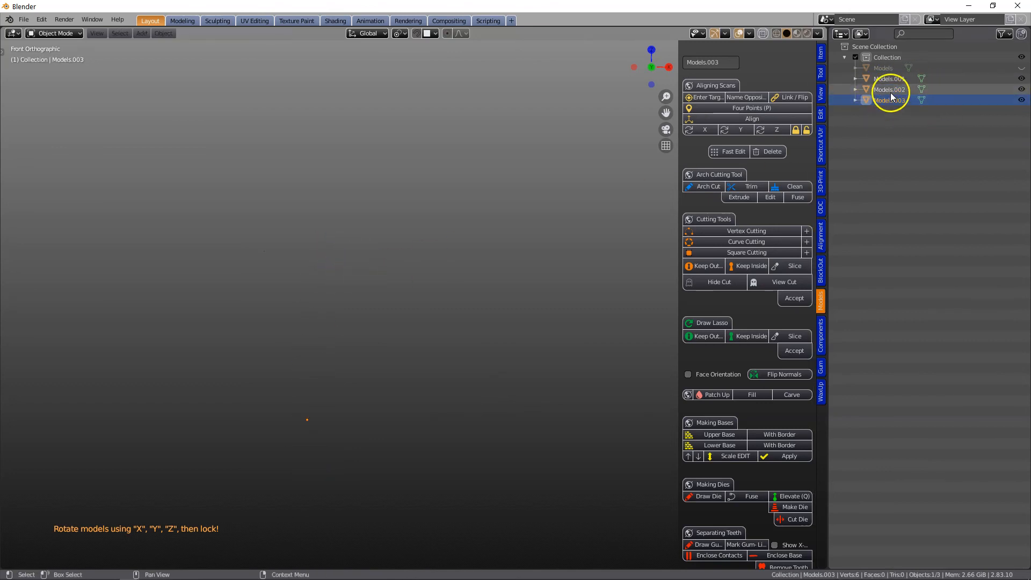
{"action": "left_click", "coordinate": [890, 78]}
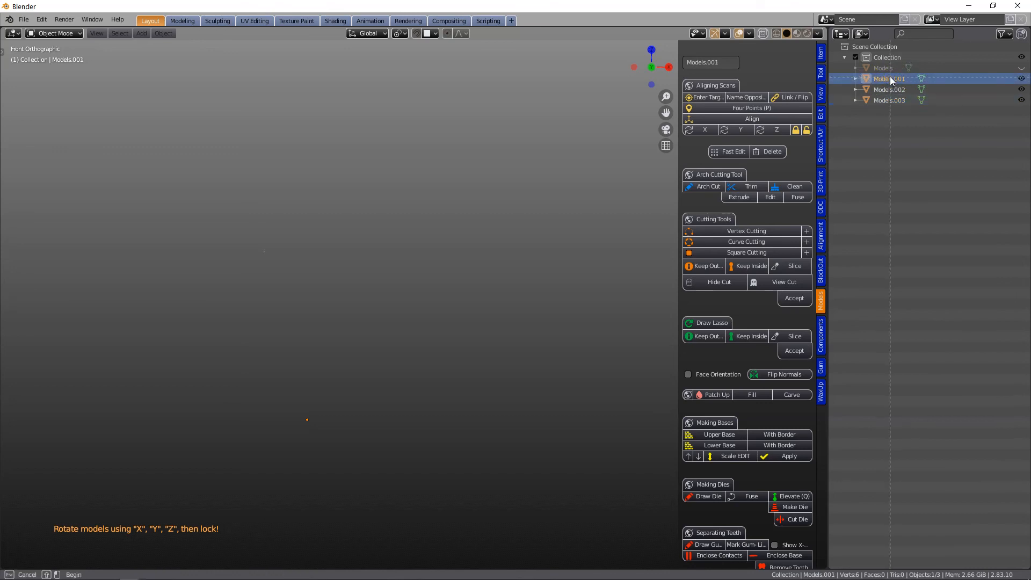
{"action": "left_click", "coordinate": [889, 79]}
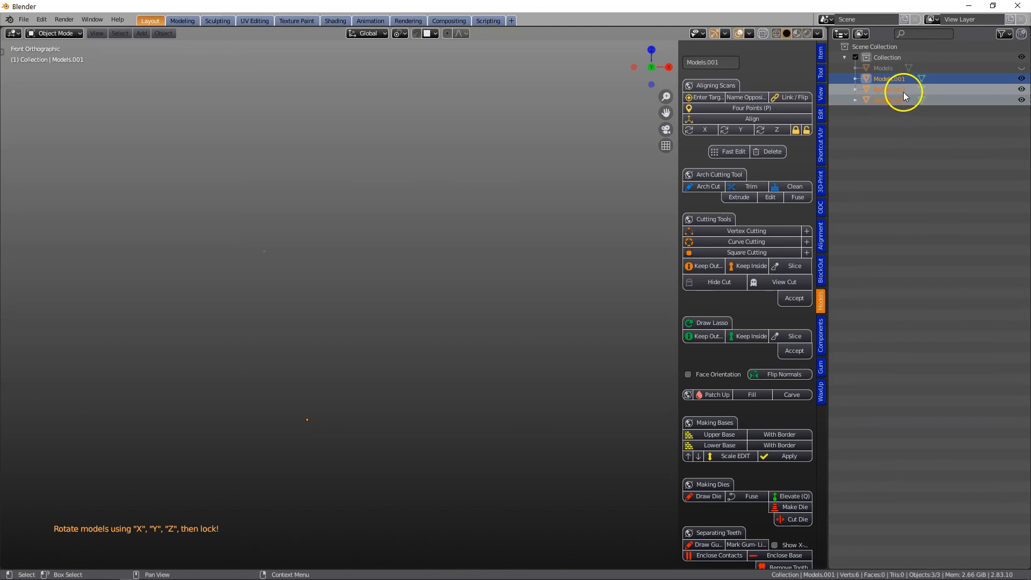
Step: Delete Models.001, Models.002 and Models.003 from the Outliner
{"action": "right_click", "coordinate": [901, 91]}
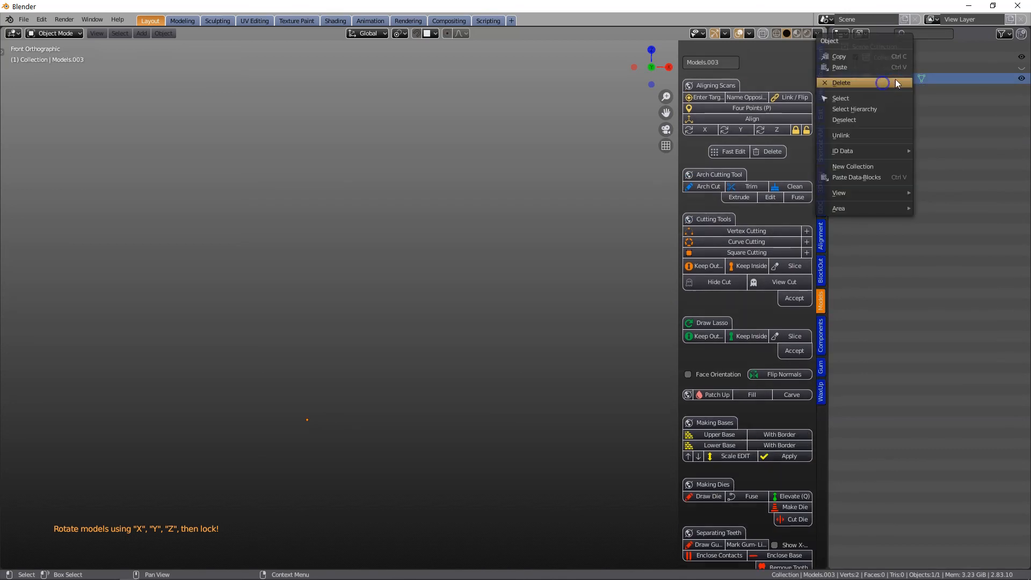
{"action": "left_click", "coordinate": [841, 82]}
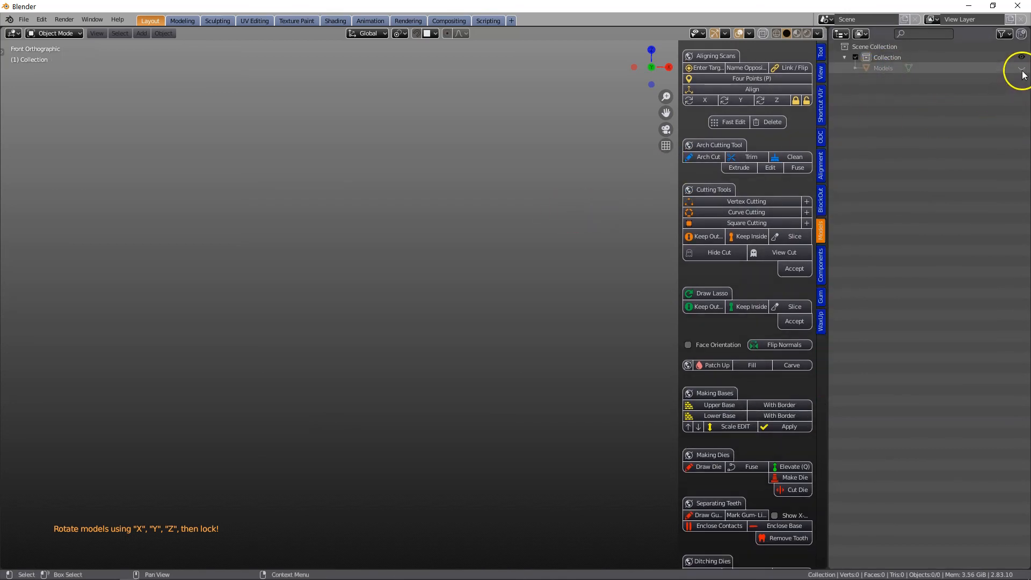